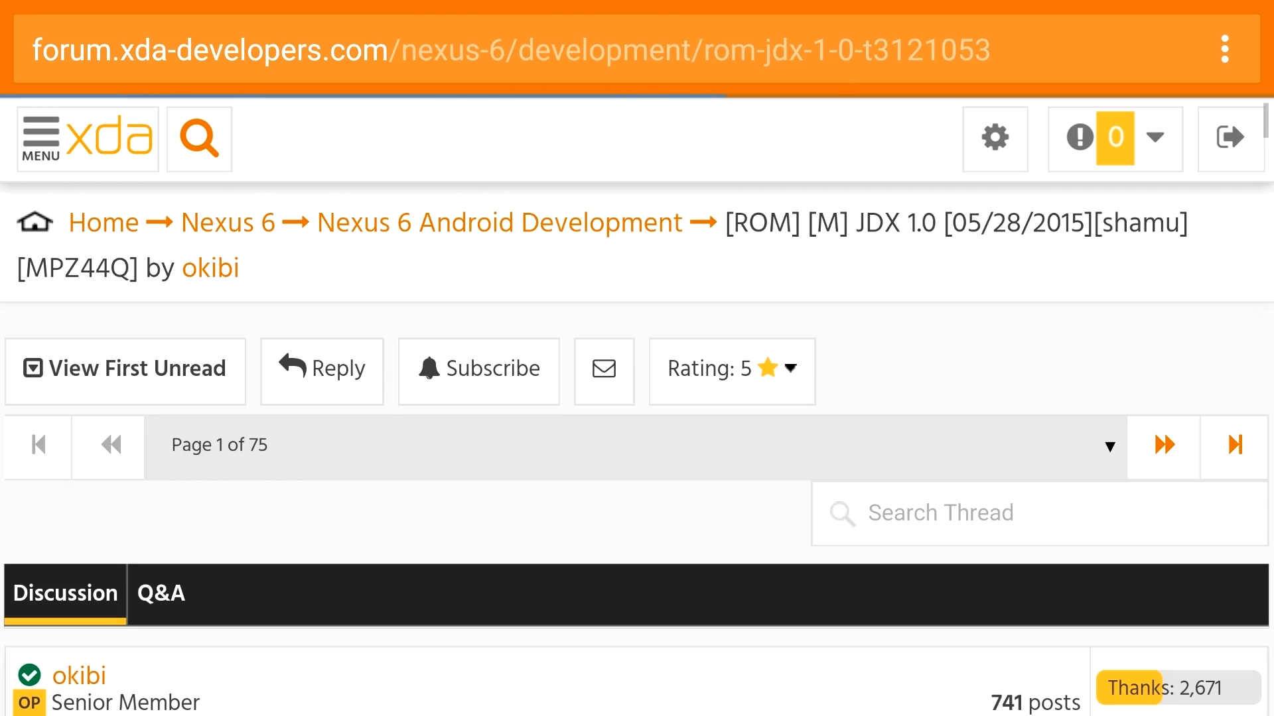
# - Scroll the JDX 1.0 thread past Features and Changelog to the Download links
pyautogui.scroll(-3)
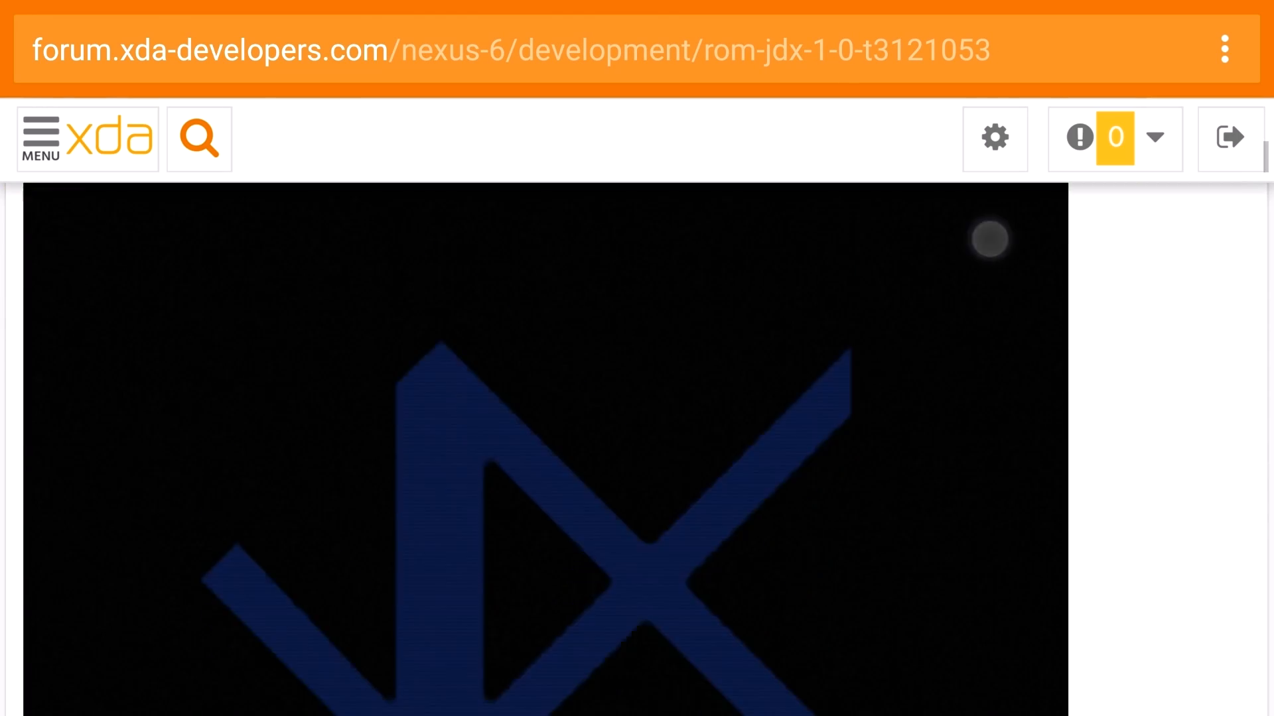
pyautogui.scroll(-3)
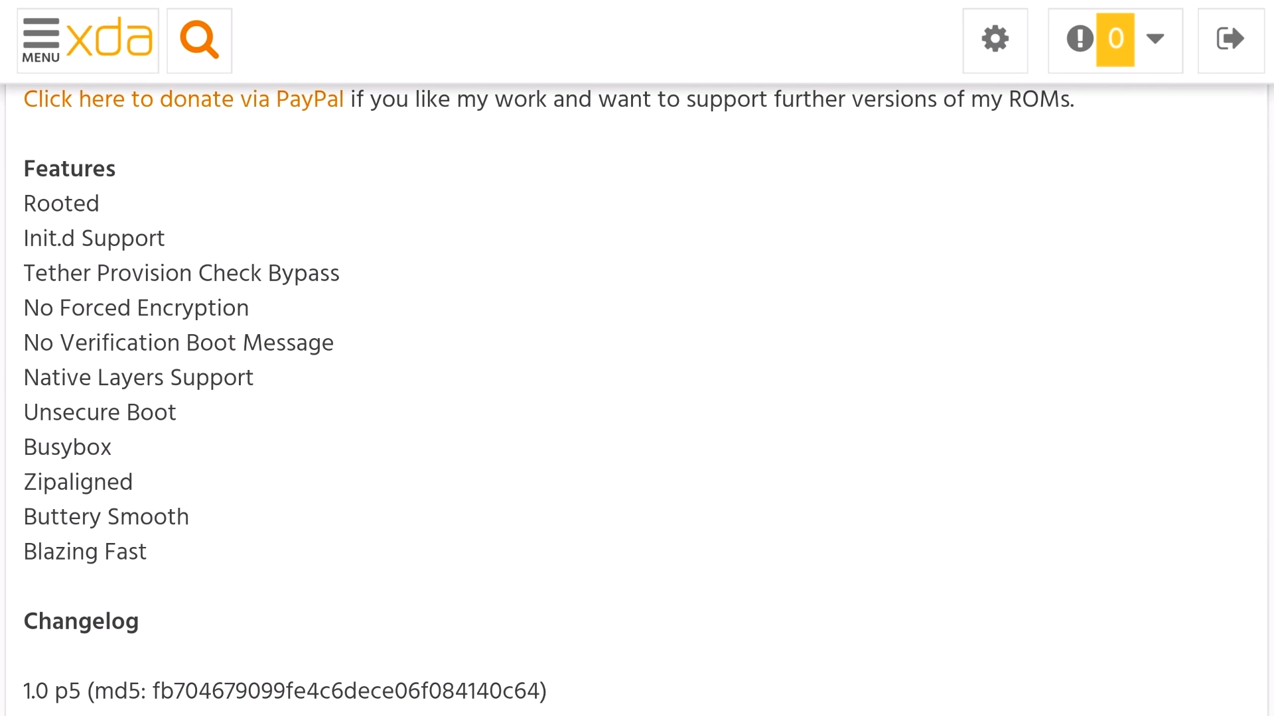
pyautogui.scroll(-3)
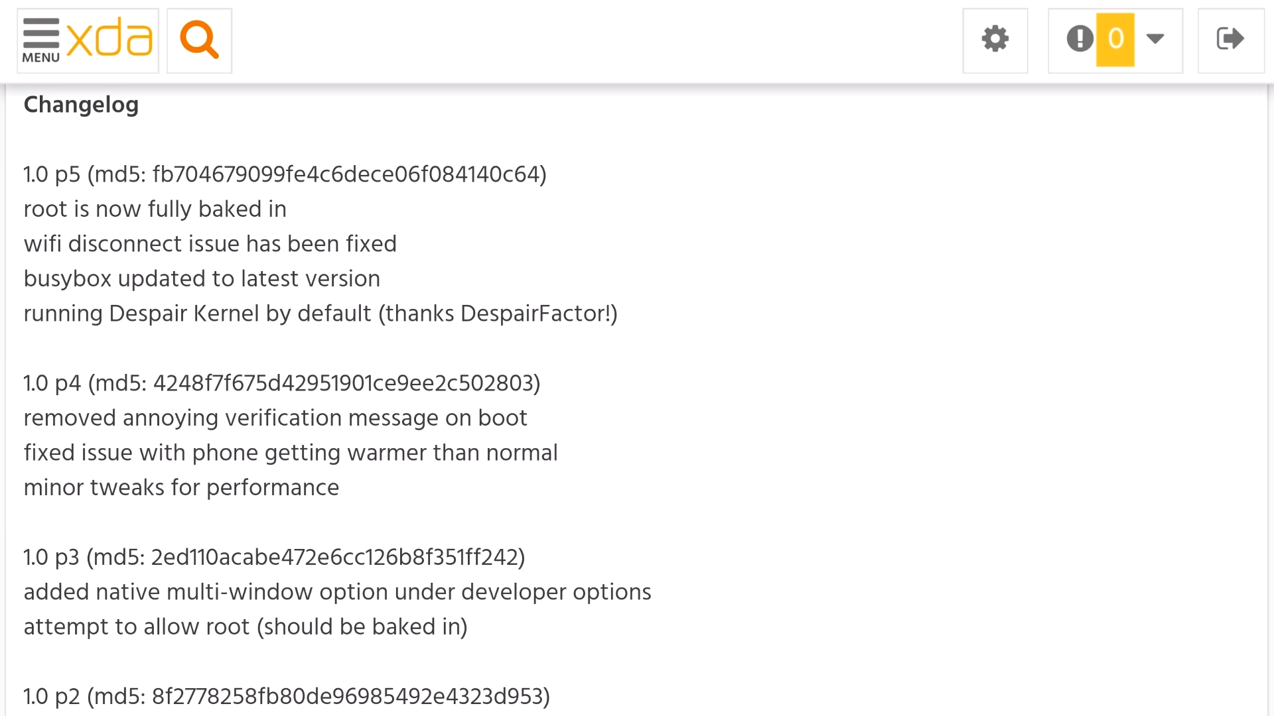
pyautogui.scroll(-3)
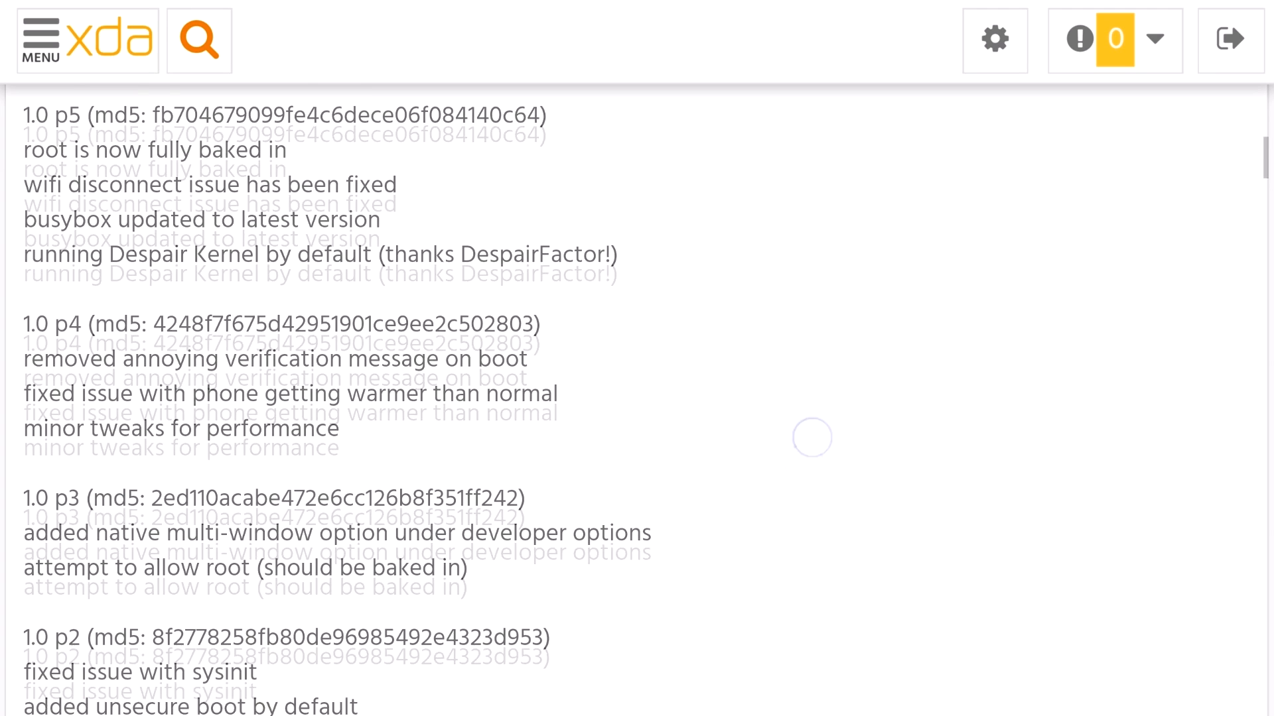
pyautogui.scroll(-3)
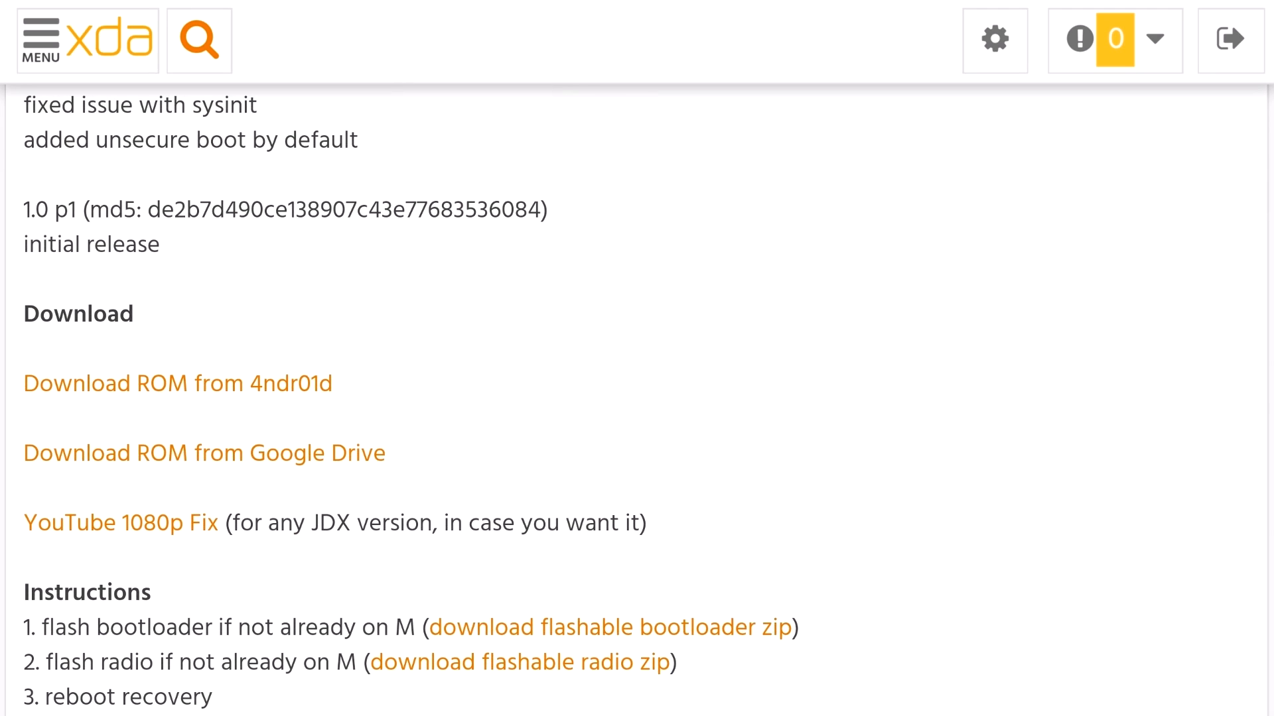
# - Open the 4ndr01d JDX repository and download the jdx-shamu-m-p5.zip ROM
pyautogui.click(177, 384)
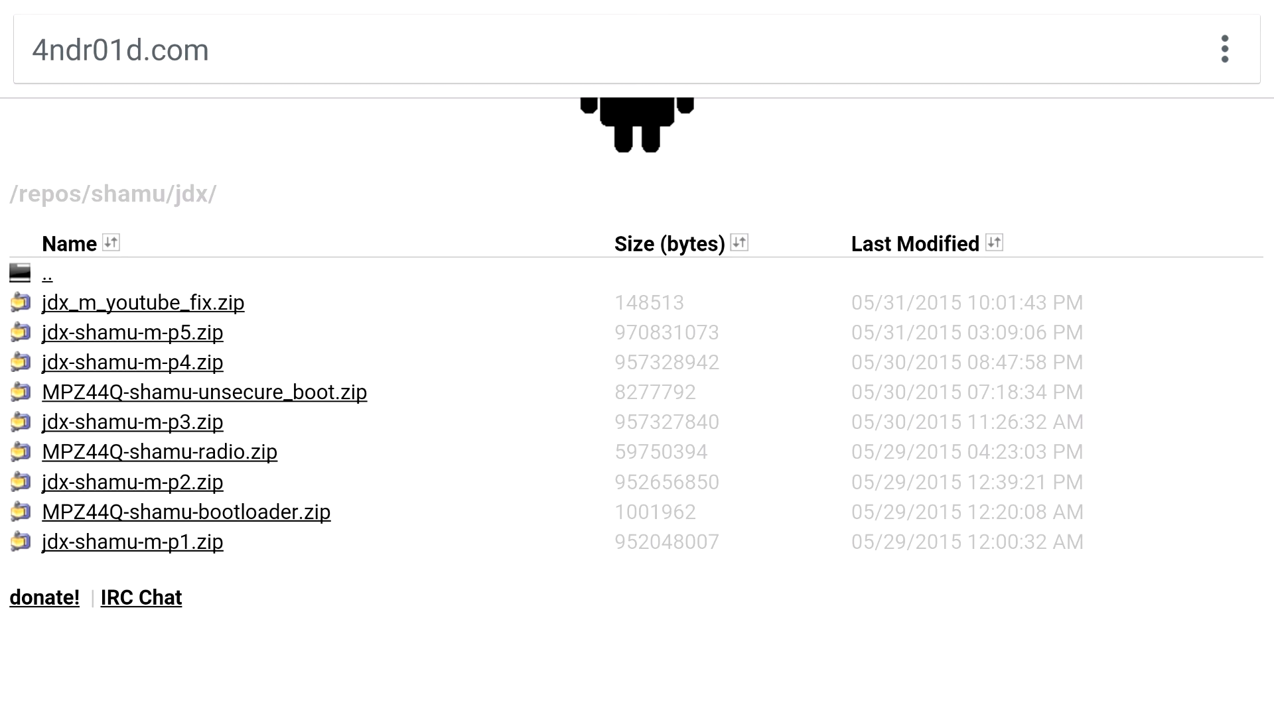
pyautogui.doubleClick(980, 333)
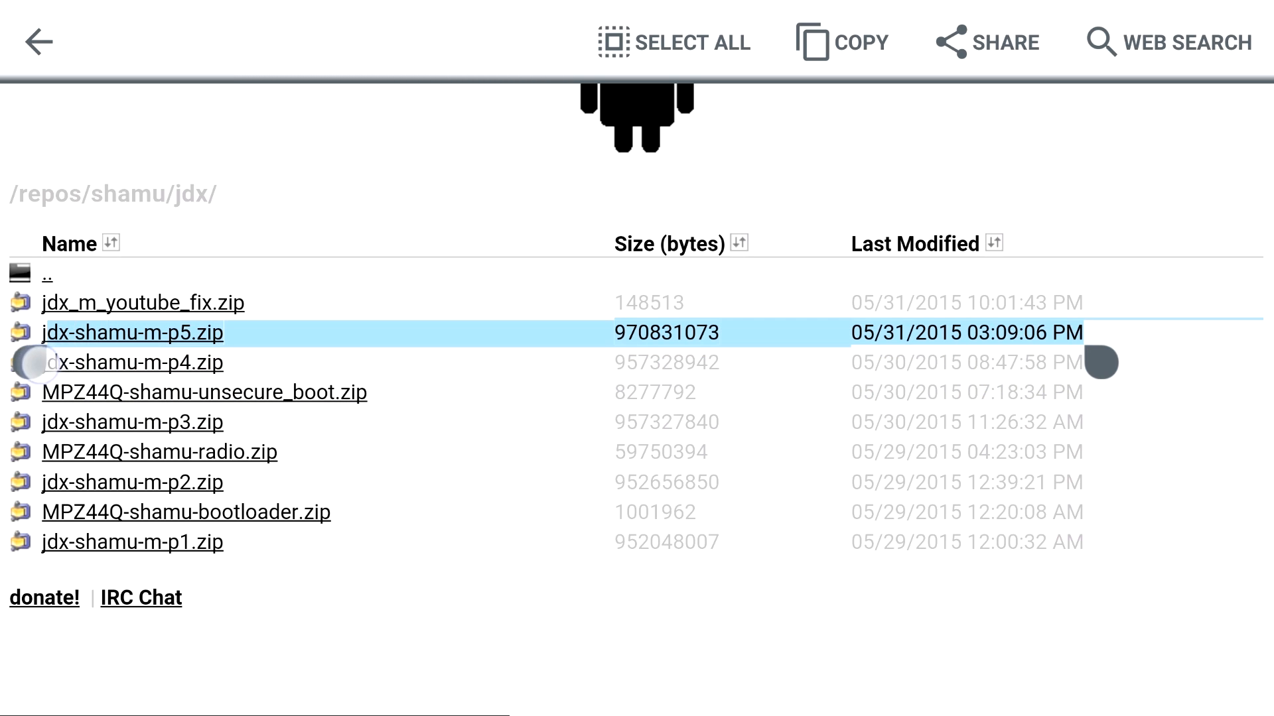
pyautogui.click(144, 302)
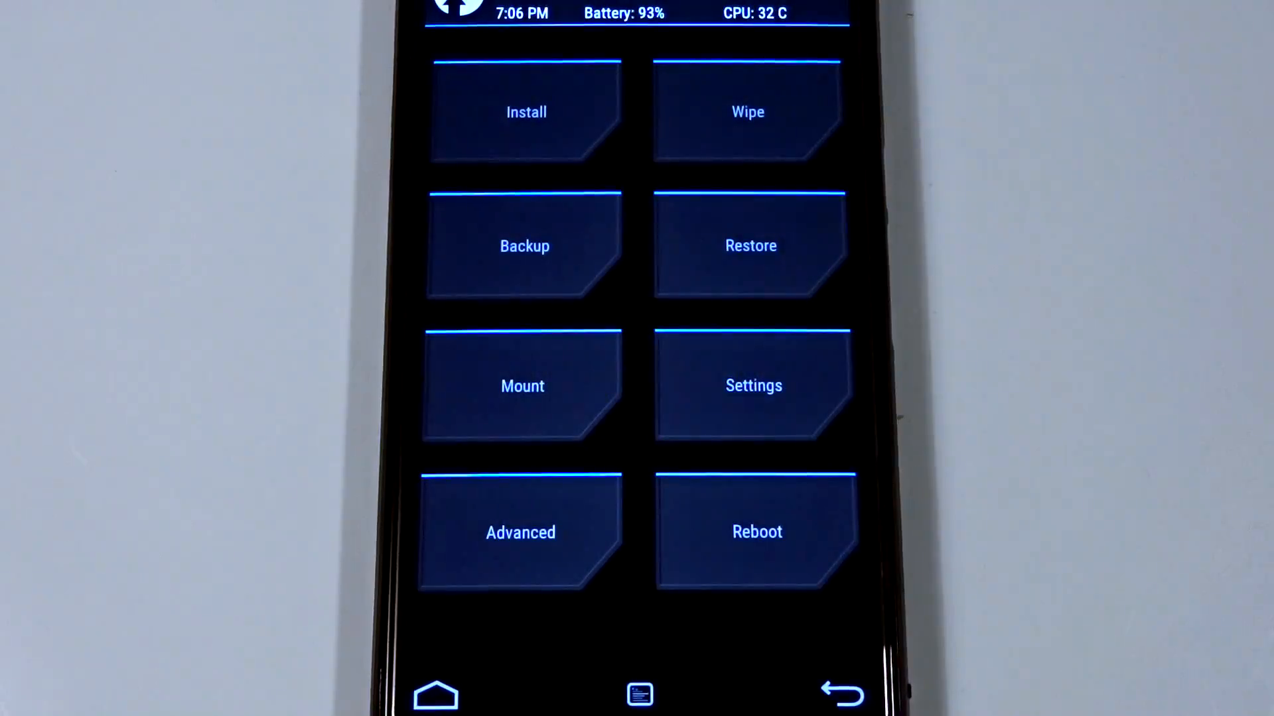
# - Advanced-wipe in TWRP, then select jdx-shamu-m-p5.zip from Android M P1 Root to flash
pyautogui.click(747, 111)
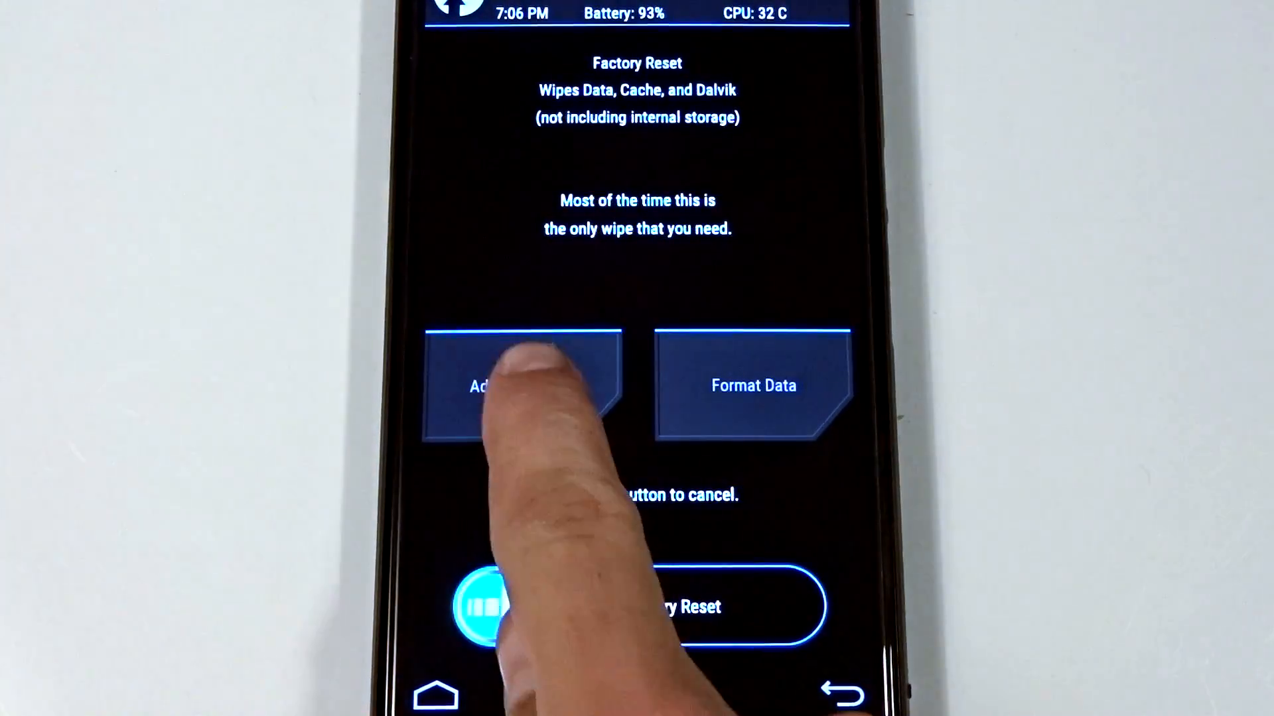
pyautogui.click(520, 386)
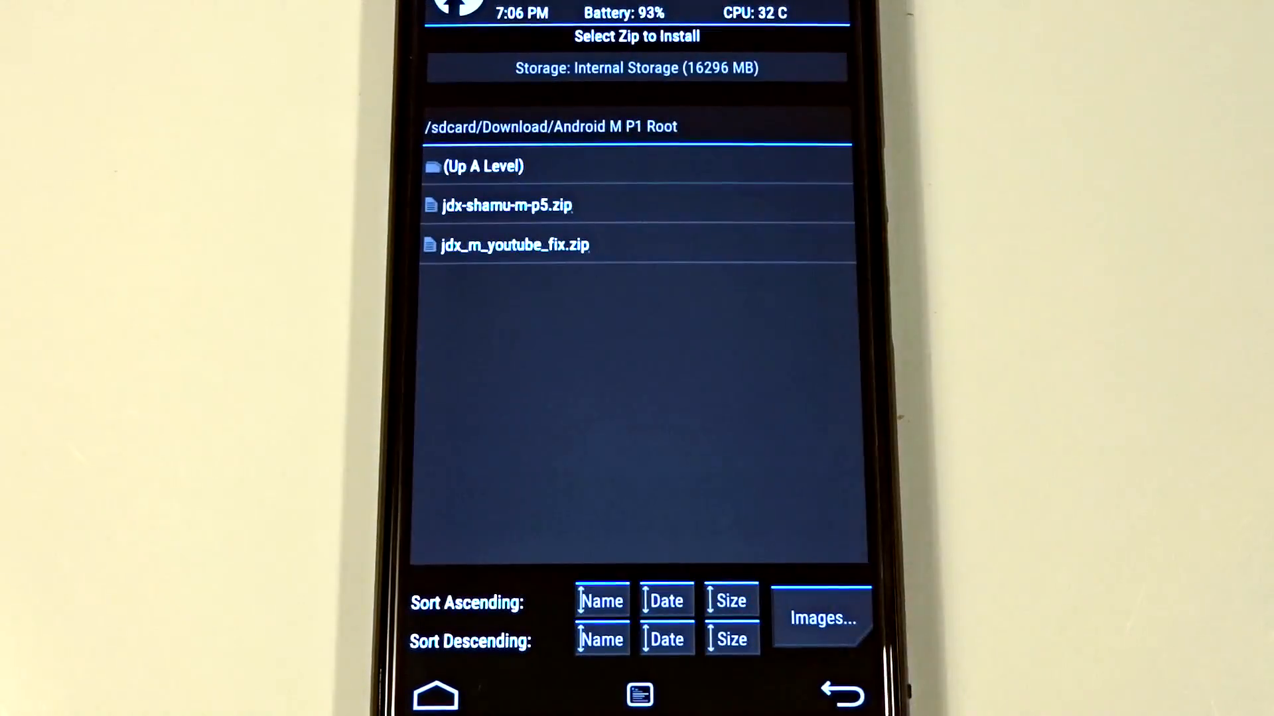
pyautogui.click(503, 205)
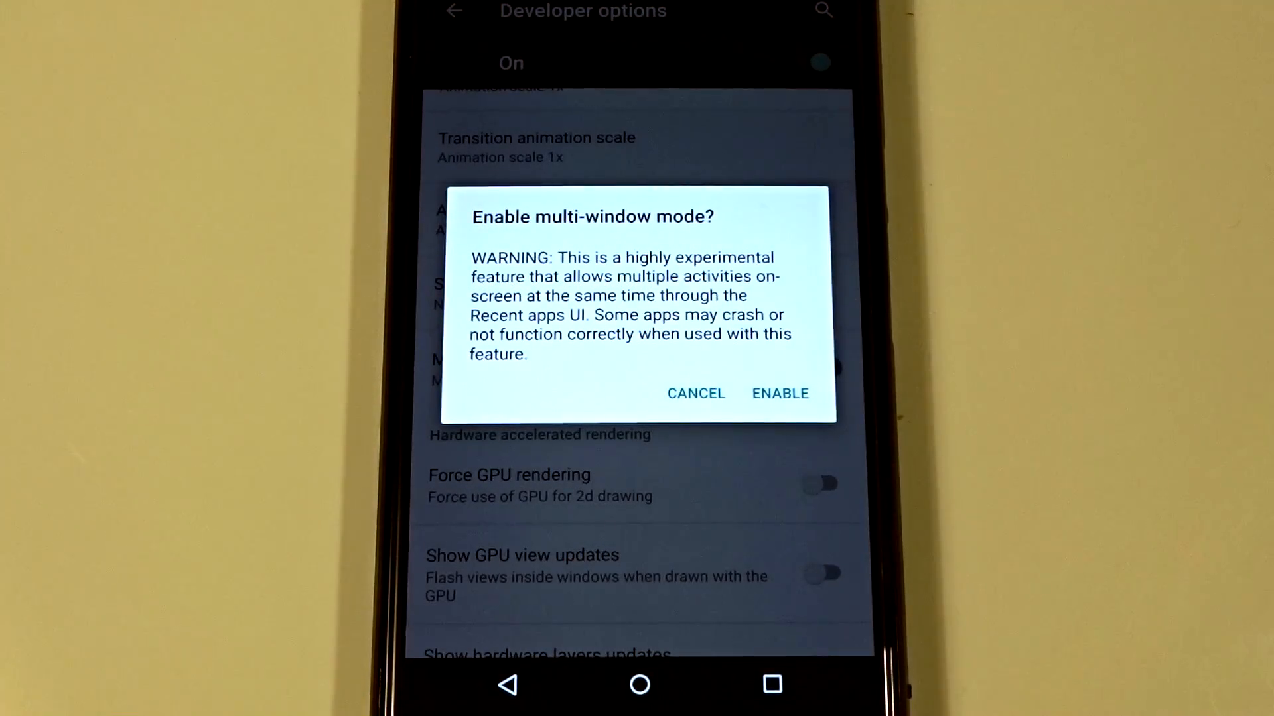
# - Toggle Multi-window mode in Developer options and confirm ENABLE on the warning
pyautogui.click(778, 394)
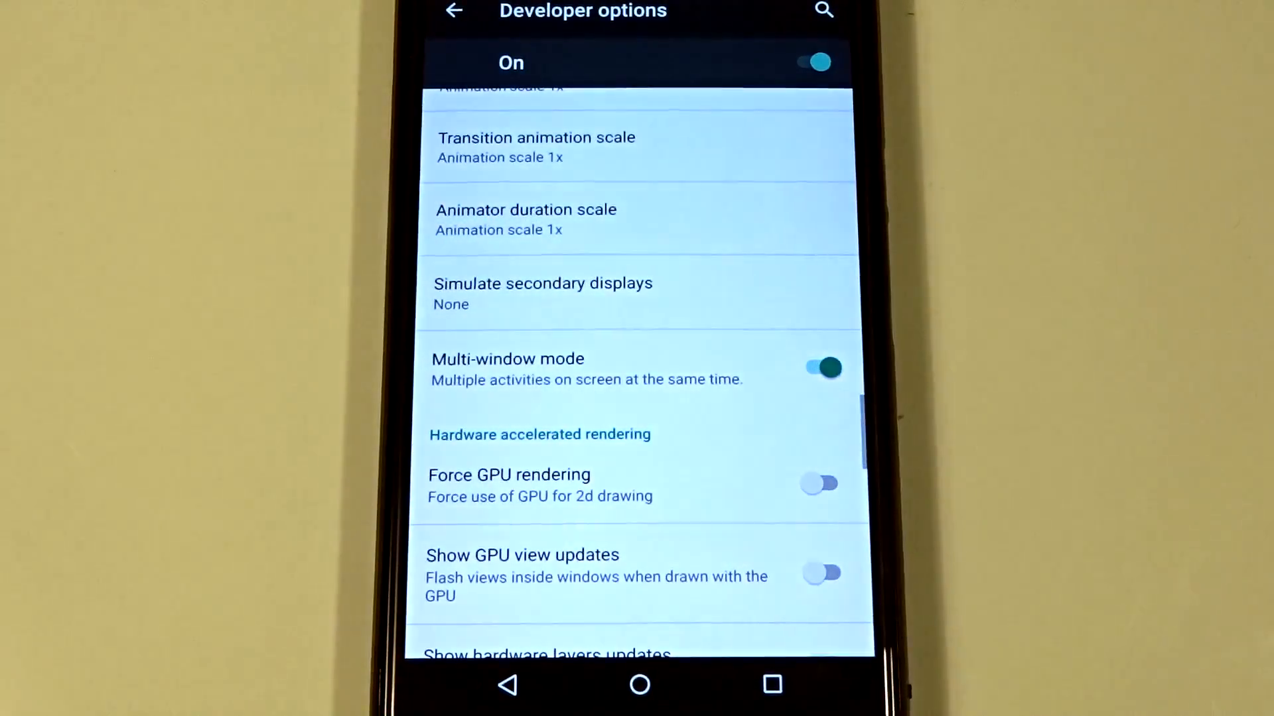
pyautogui.click(819, 366)
pyautogui.write('layer')
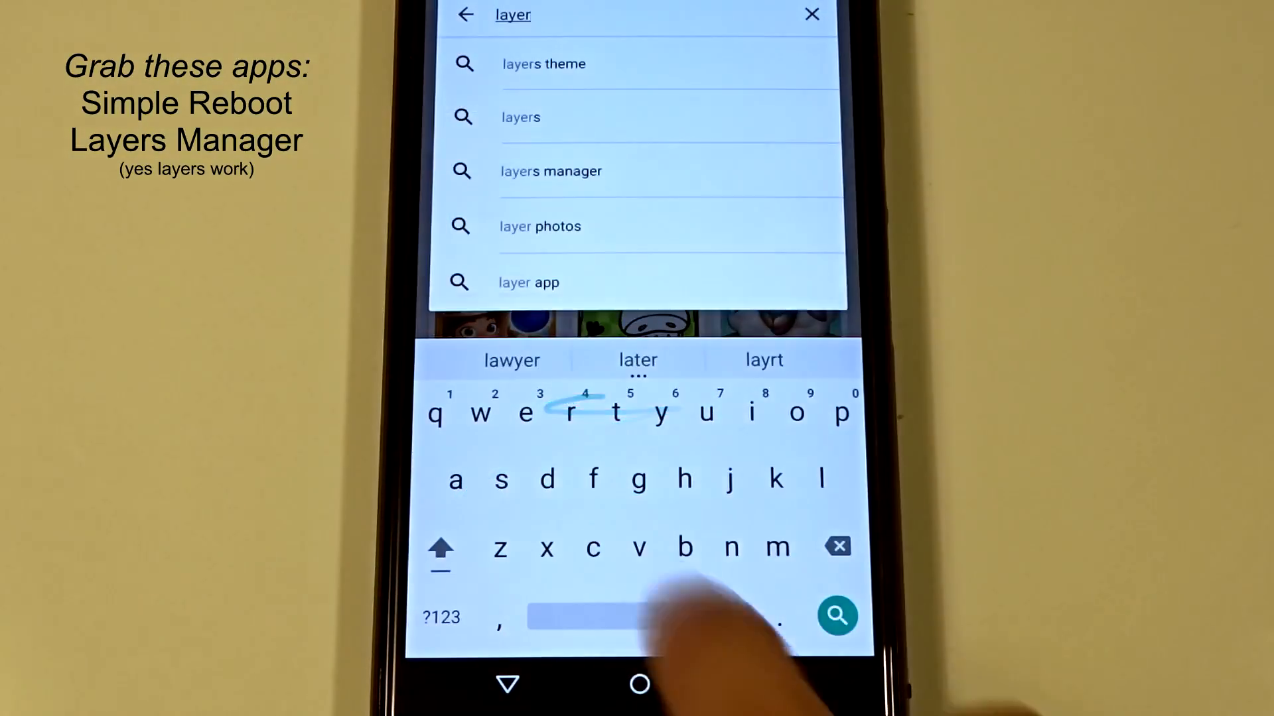
# - Install Layers Manager, grant it superuser access, and type 'simple' into Play Store search
pyautogui.click(551, 172)
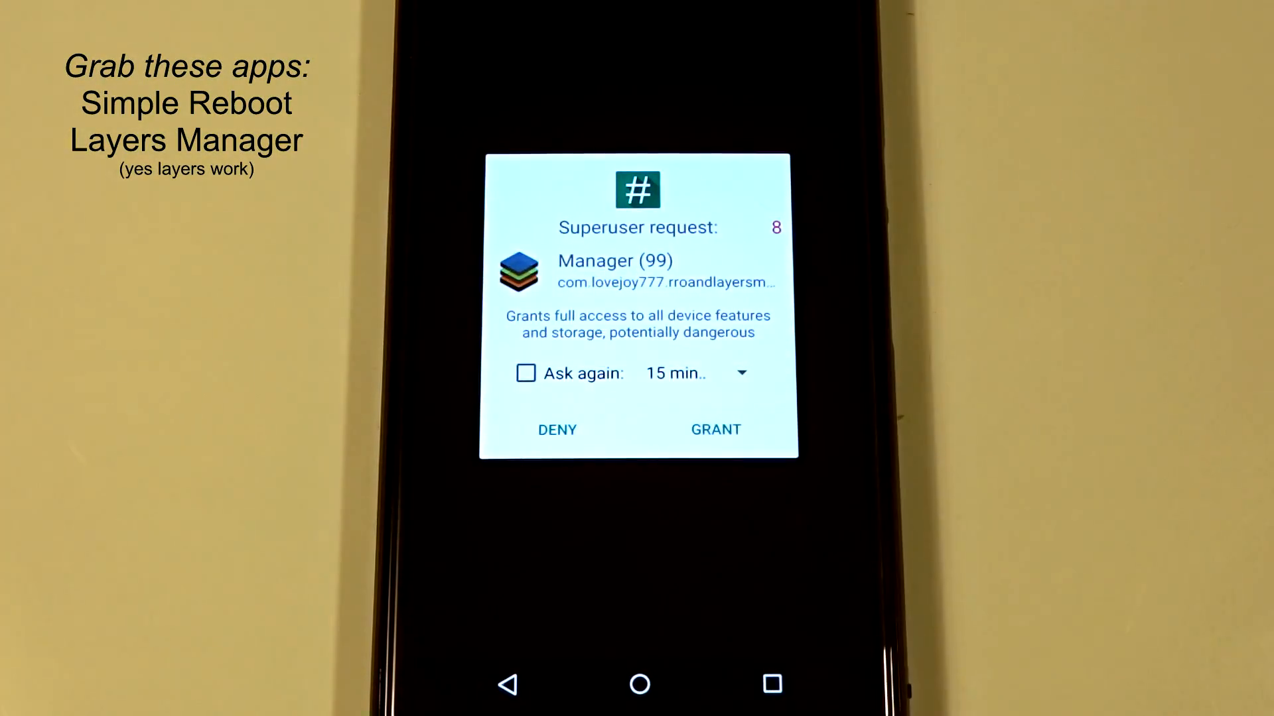
pyautogui.click(715, 429)
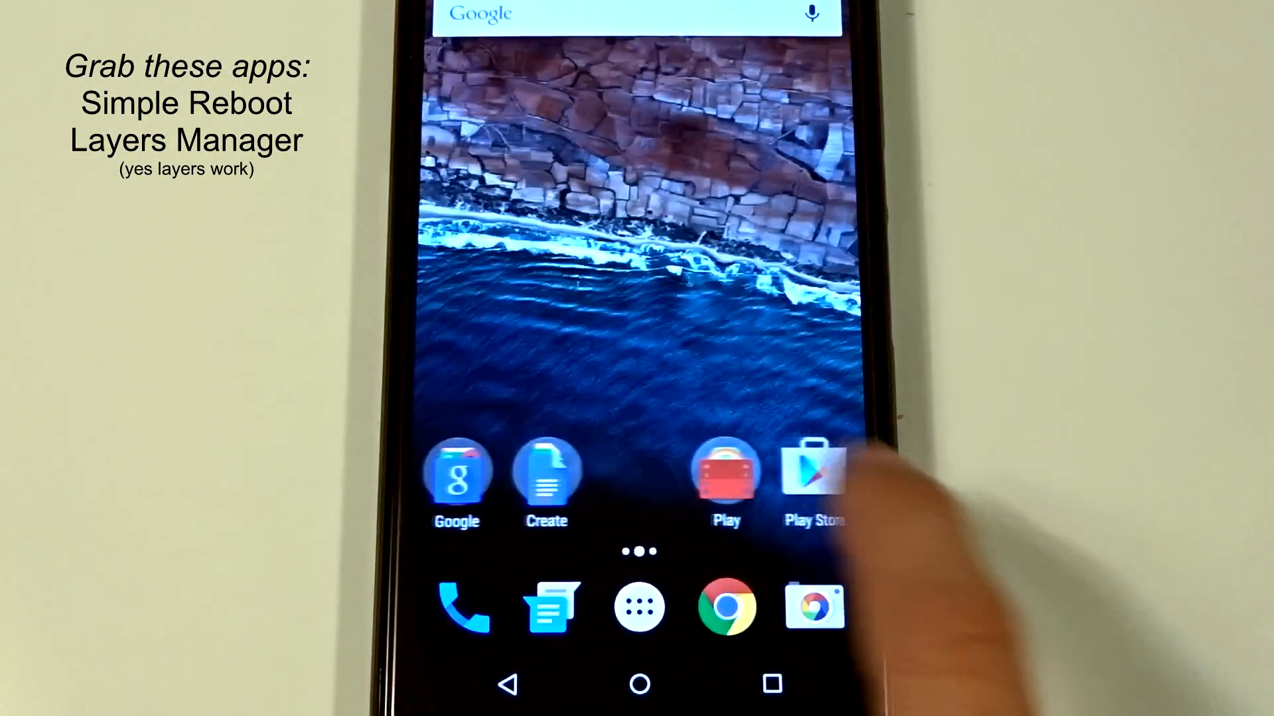
pyautogui.write('simple')
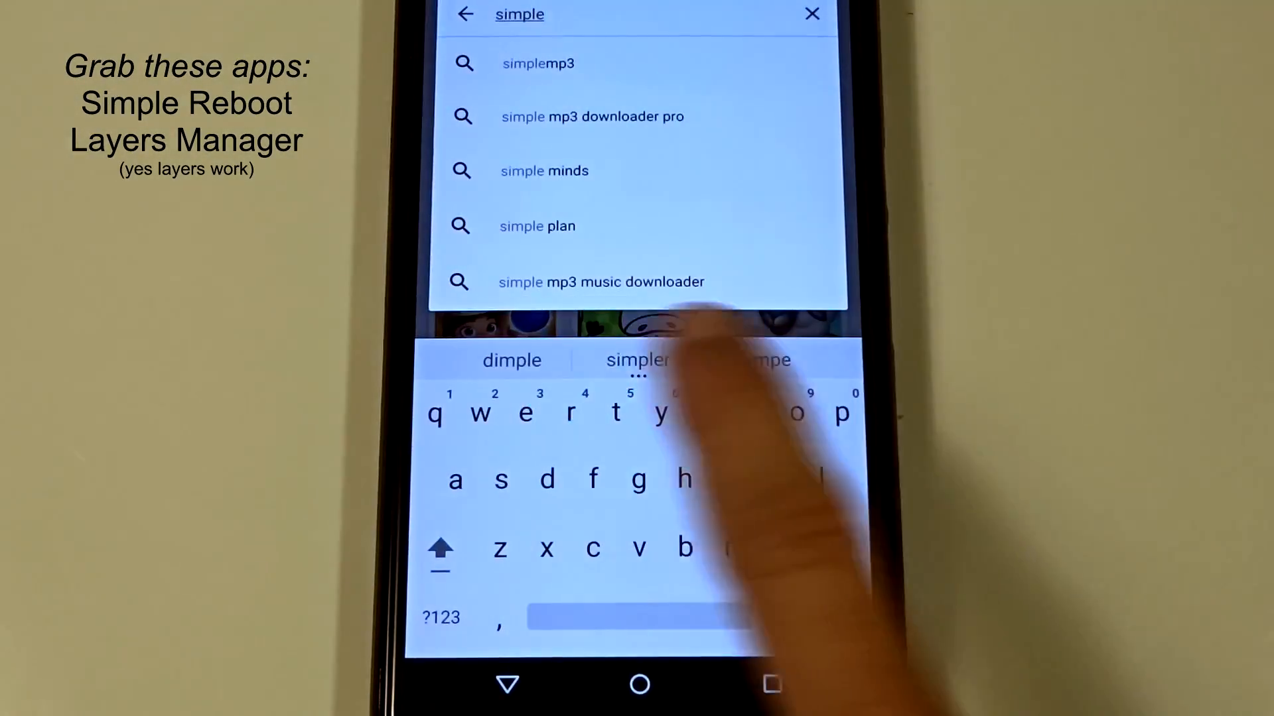